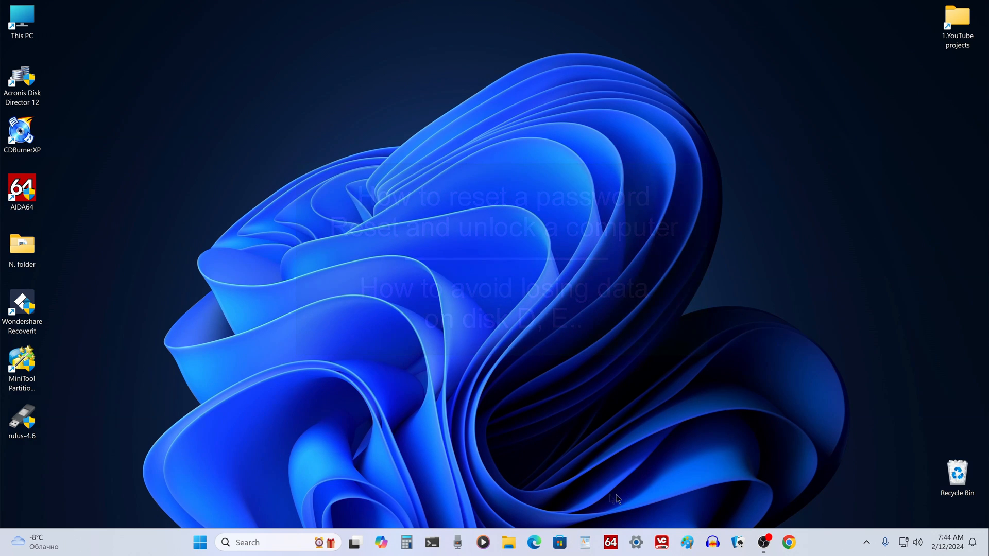
Step: Browse Storage (D:) in File Explorer, return to This PC, then lock the computer
{"action": "left_click", "coordinate": [508, 542]}
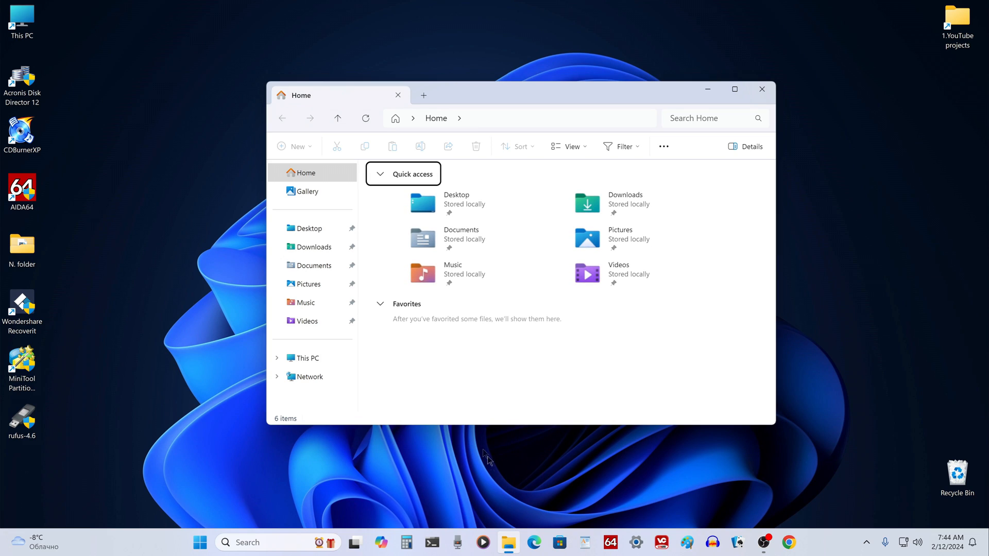
{"action": "left_click", "coordinate": [306, 357]}
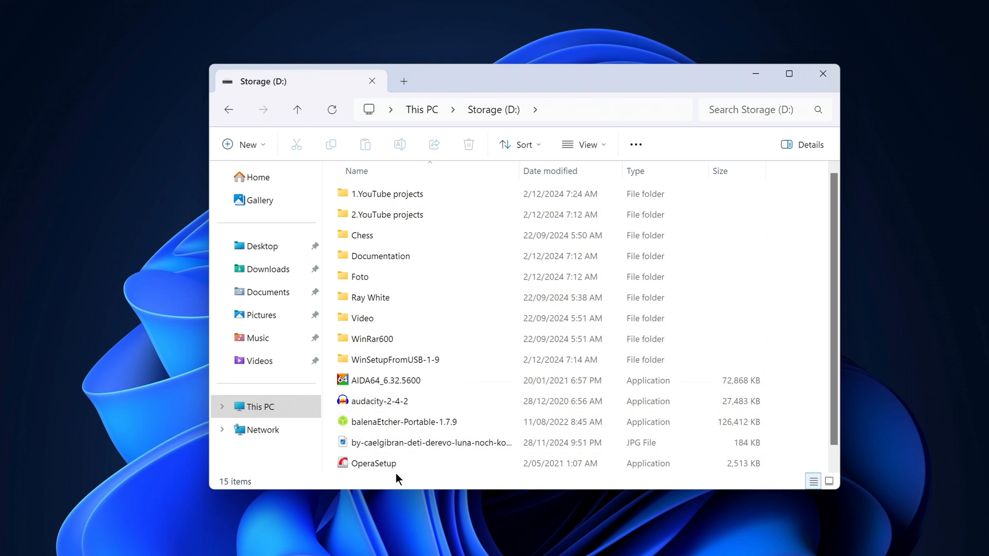
{"action": "mouse_move", "coordinate": [297, 109]}
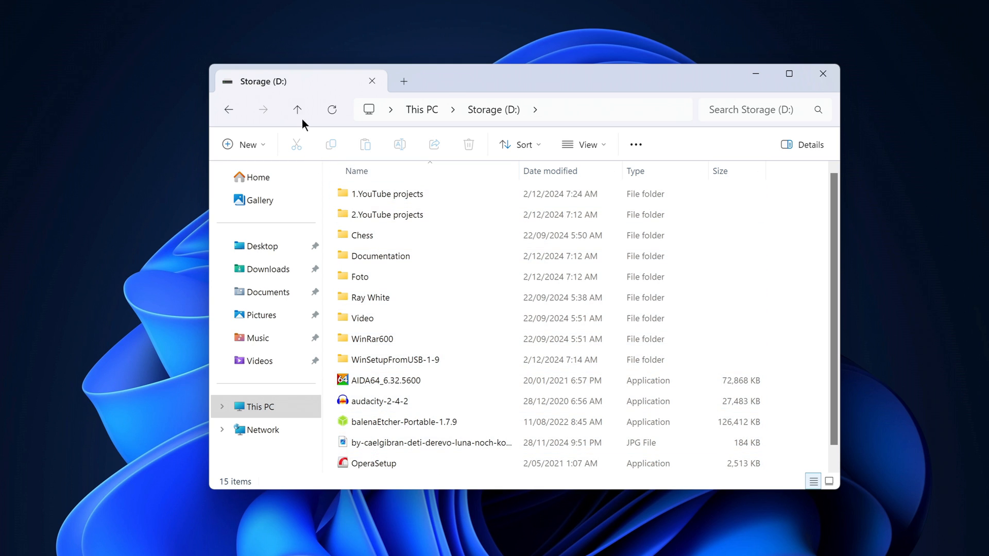
{"action": "left_click", "coordinate": [297, 110]}
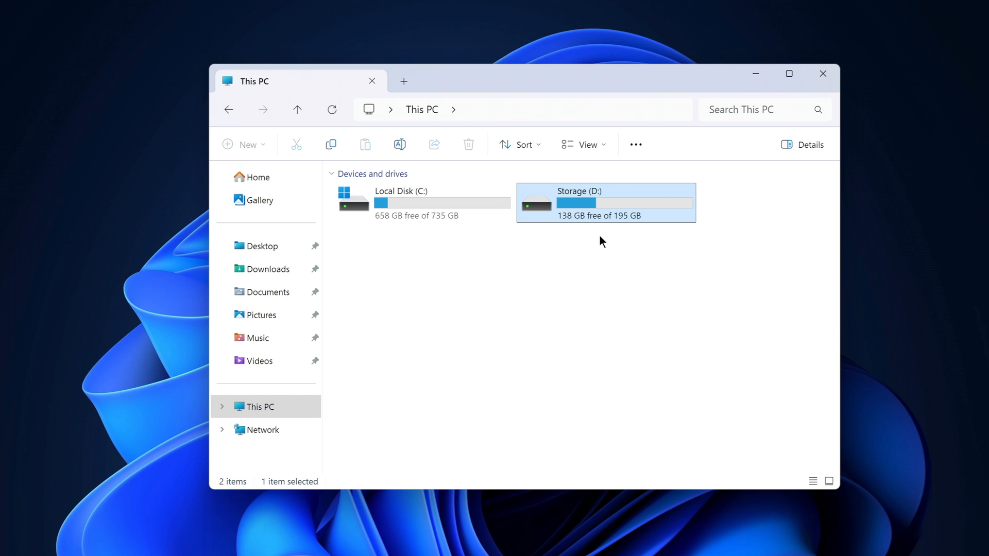
{"action": "key", "text": "Win+l"}
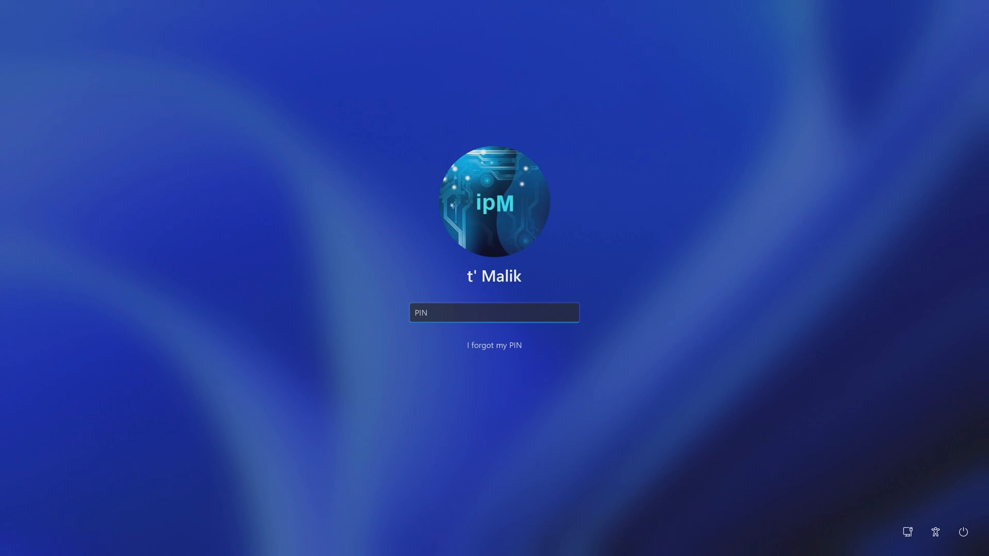
{"action": "mouse_move", "coordinate": [456, 265]}
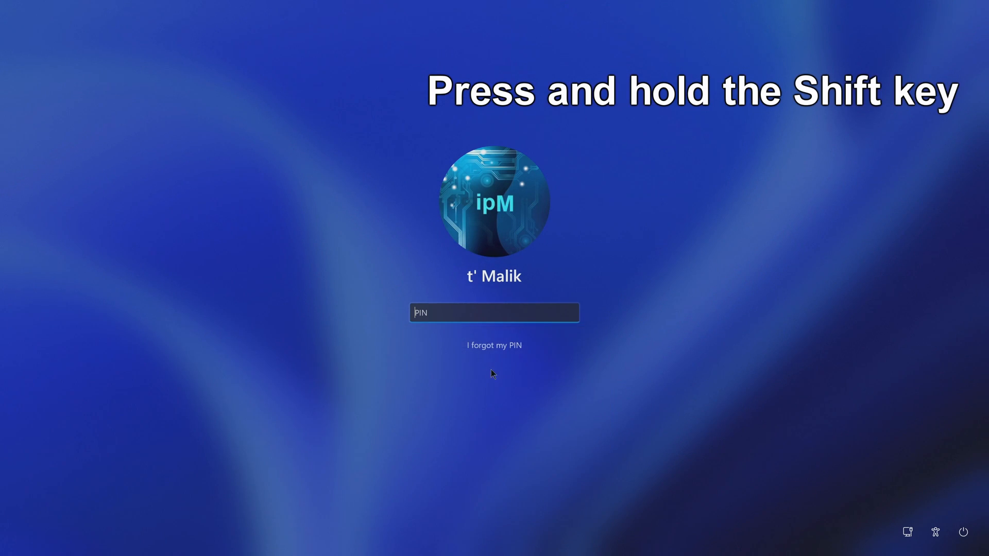
Step: Restart from the sign-in screen's power menu, confirming Restart anyway
{"action": "left_click", "coordinate": [949, 520]}
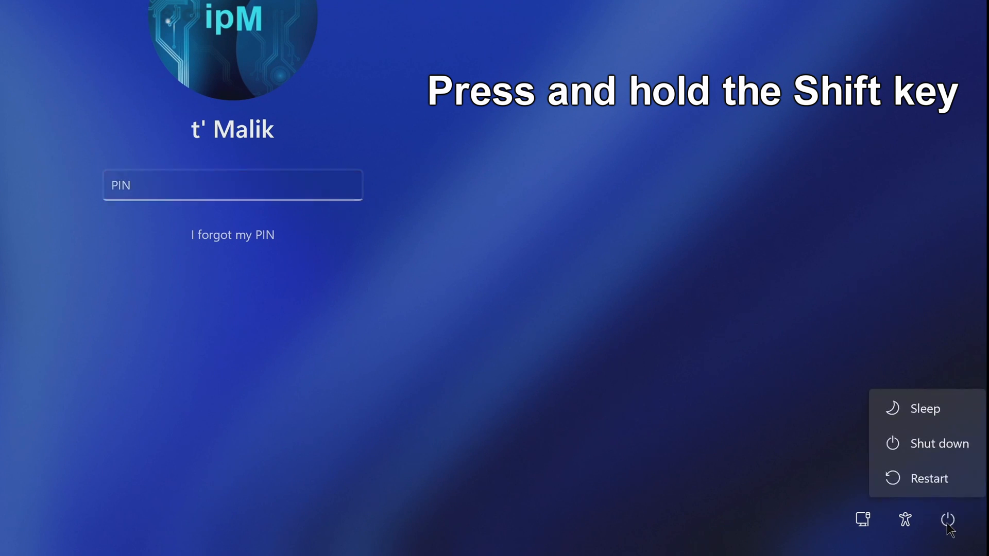
{"action": "left_click", "coordinate": [927, 478]}
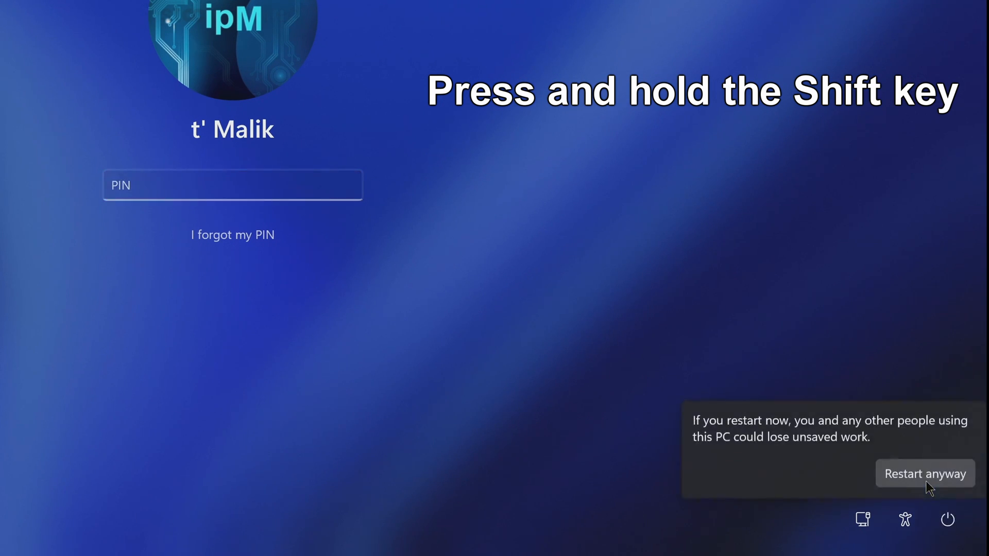
{"action": "left_click", "coordinate": [924, 474]}
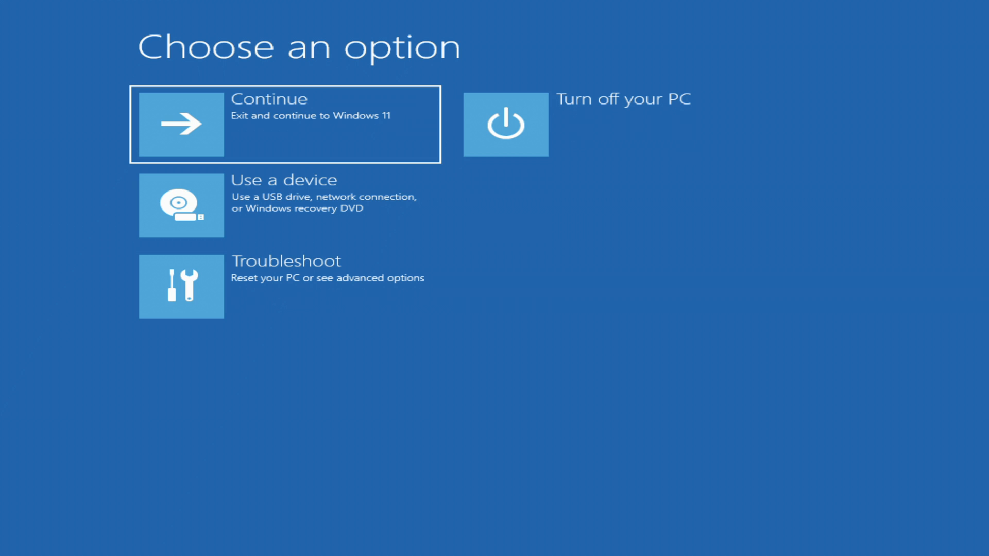
{"action": "mouse_move", "coordinate": [362, 290]}
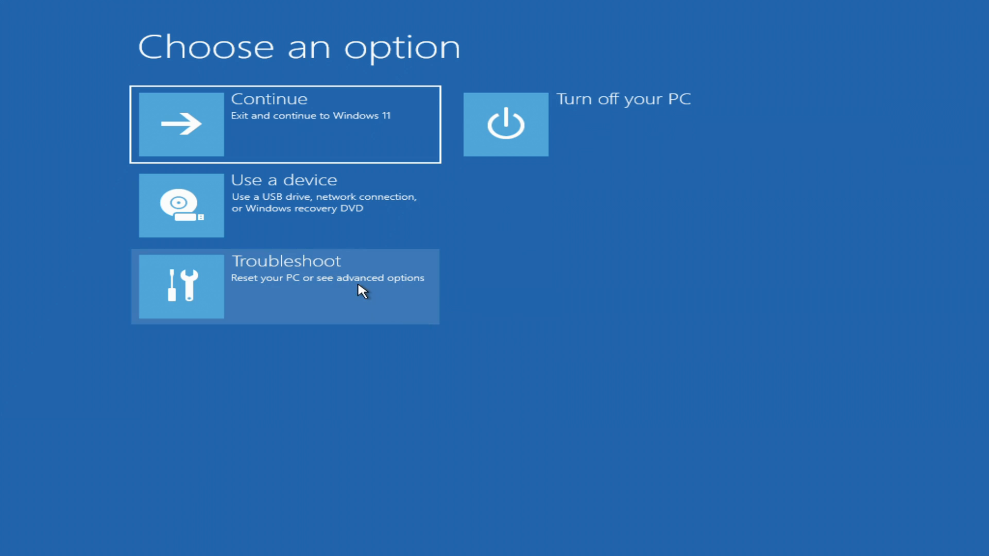
Step: Choose Troubleshoot, then Reset this PC
{"action": "left_click", "coordinate": [285, 286]}
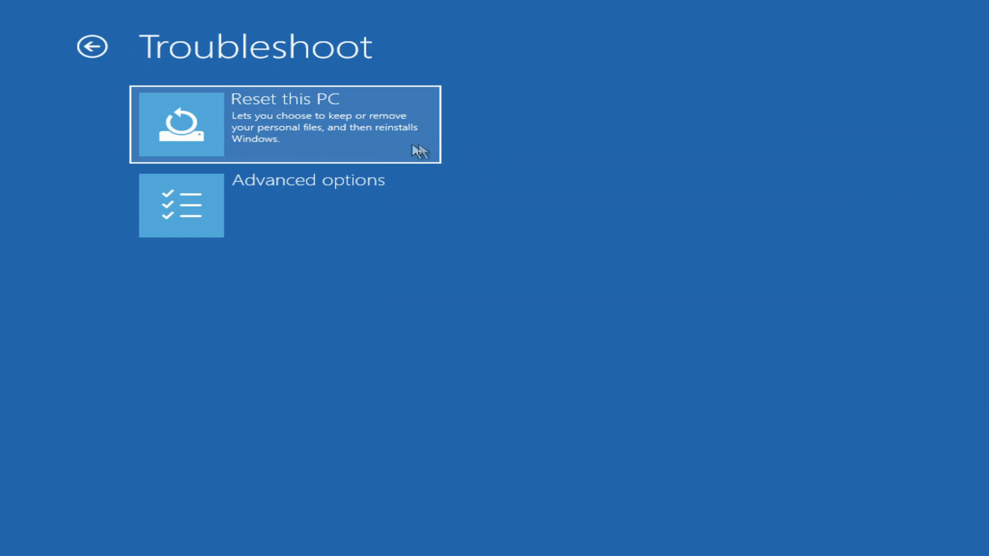
{"action": "left_click", "coordinate": [284, 124]}
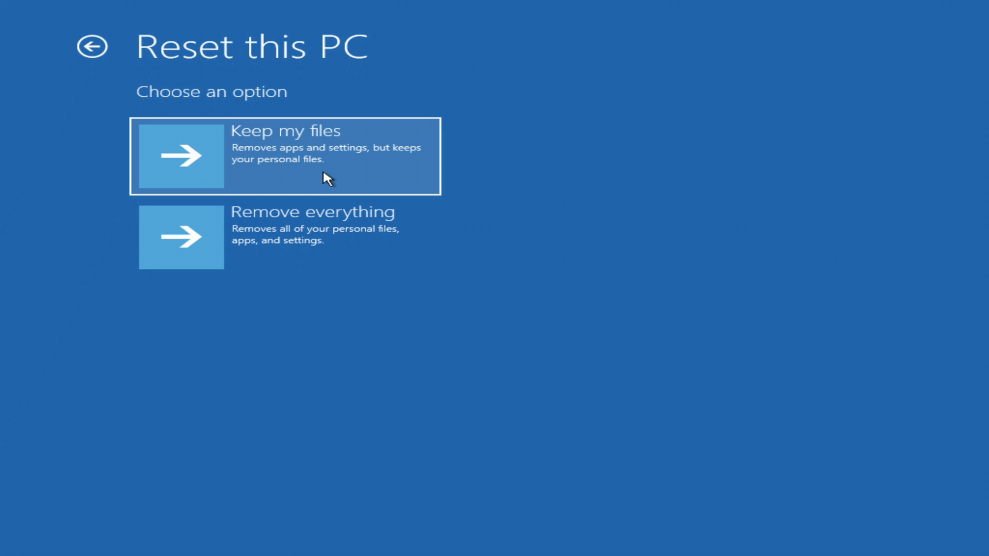
{"action": "mouse_move", "coordinate": [458, 235]}
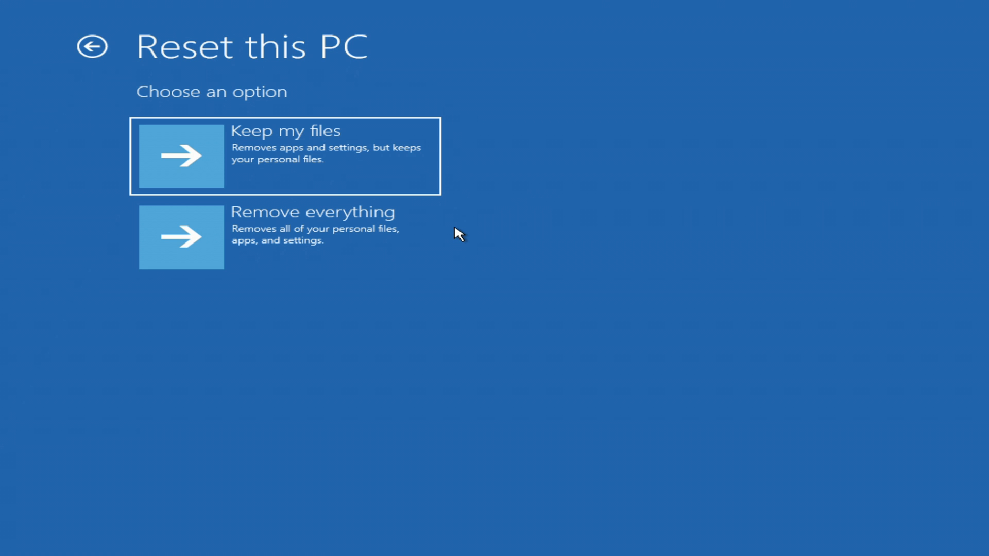
{"action": "mouse_move", "coordinate": [363, 259]}
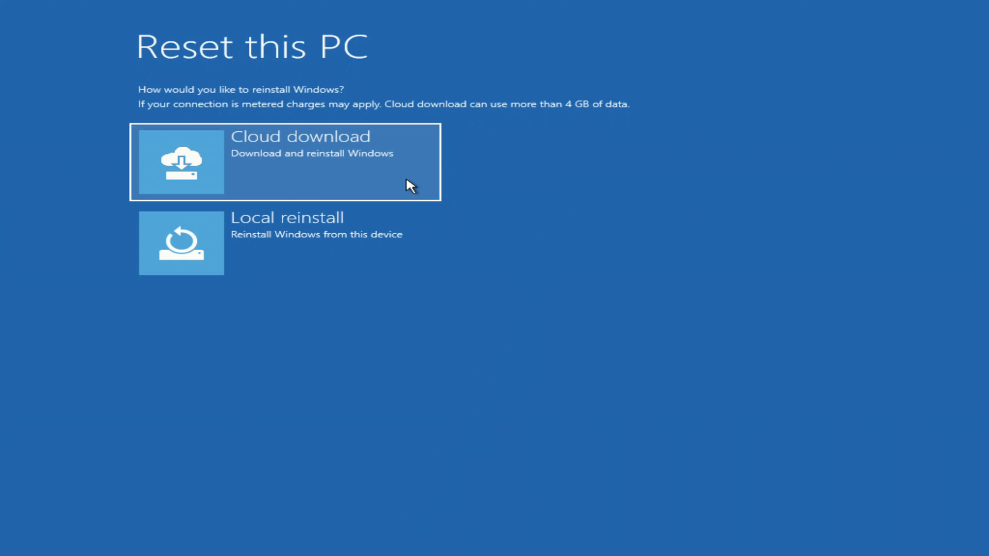
{"action": "mouse_move", "coordinate": [397, 262]}
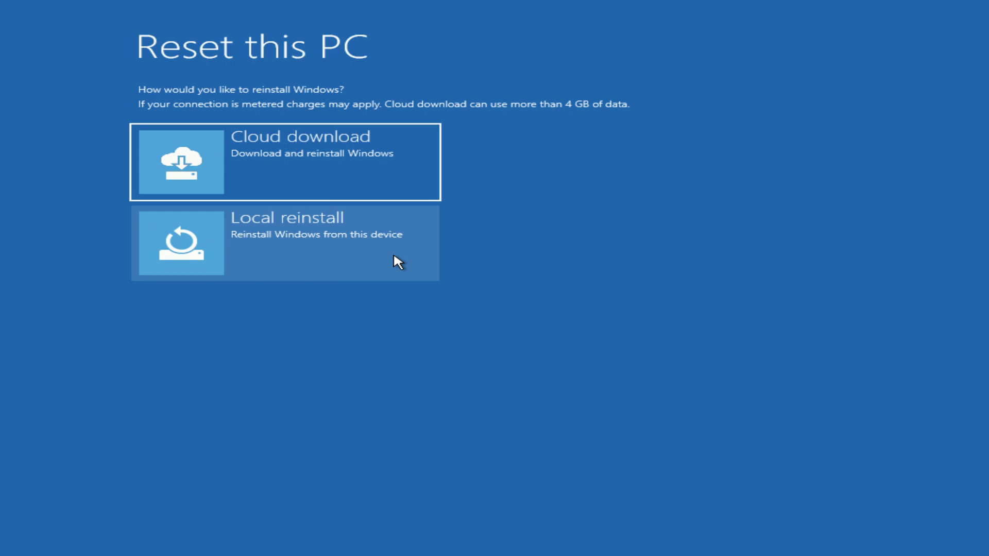
{"action": "mouse_move", "coordinate": [321, 269]}
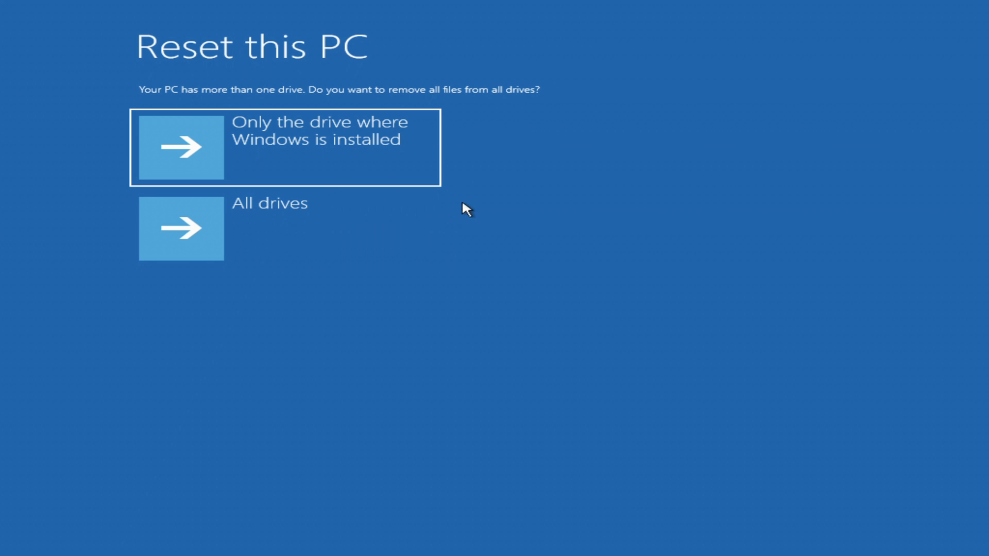
{"action": "mouse_move", "coordinate": [350, 175]}
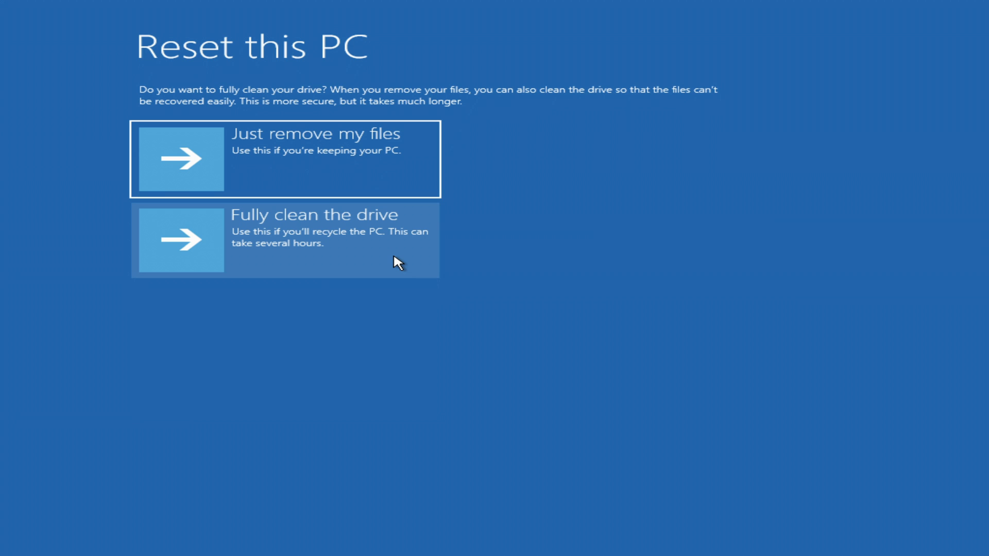
{"action": "mouse_move", "coordinate": [408, 183]}
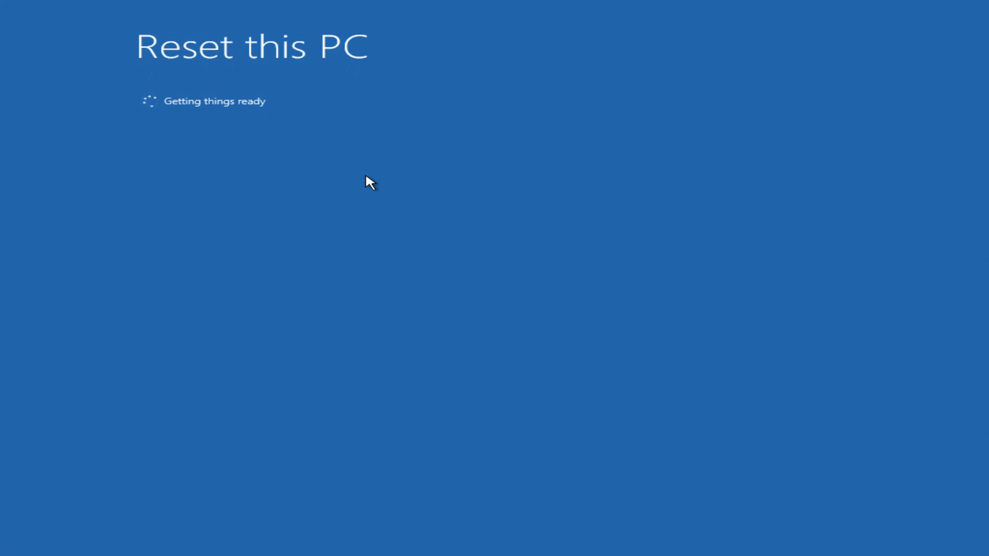
{"action": "mouse_move", "coordinate": [509, 213]}
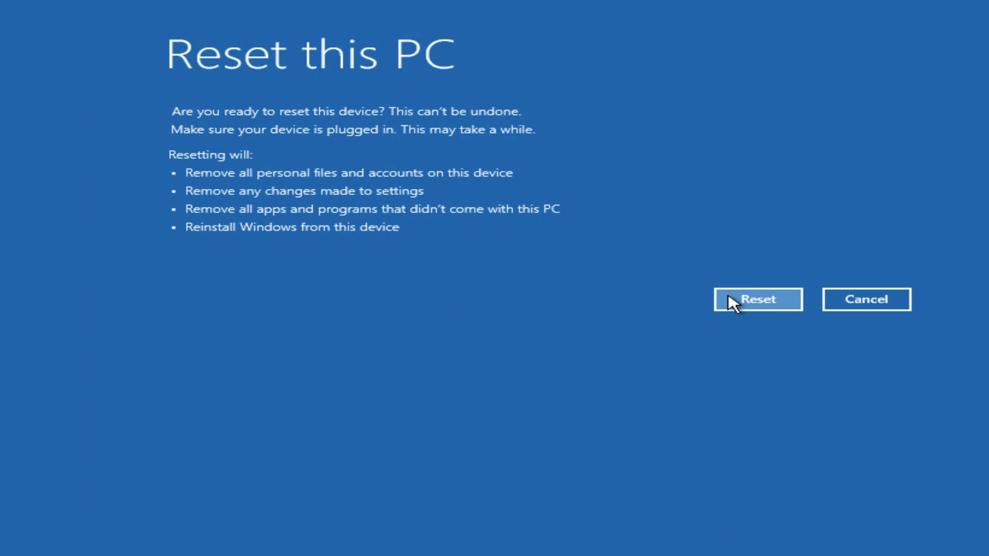
Step: Confirm the reset with Just remove my files by clicking Reset
{"action": "left_click", "coordinate": [758, 298]}
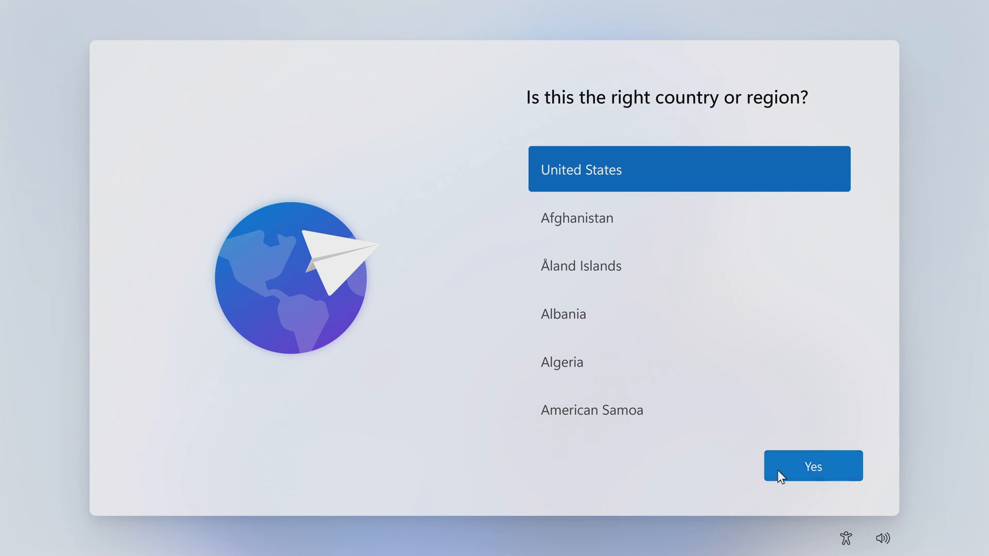
Step: Confirm United States and US keyboard, skip a second layout, and accept the license
{"action": "left_click", "coordinate": [812, 466]}
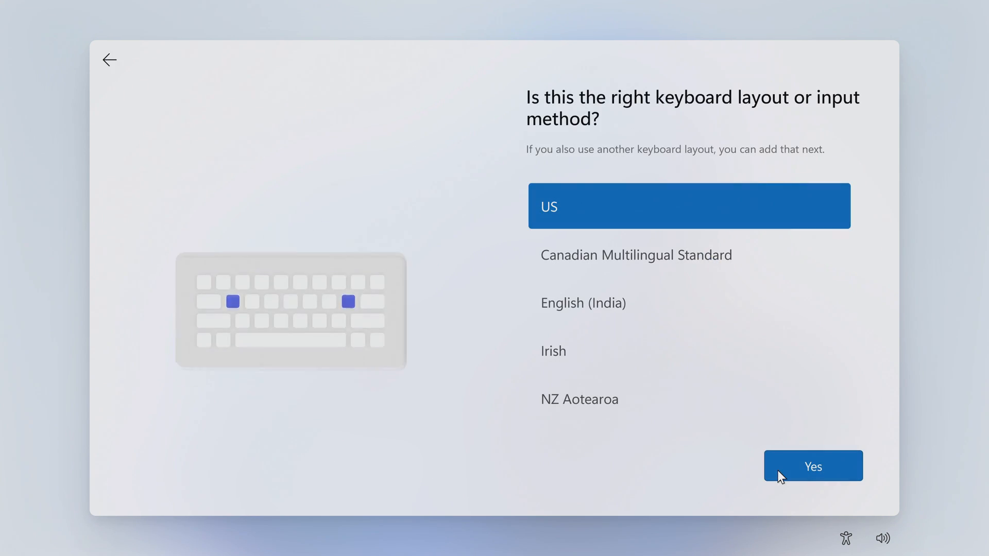
{"action": "left_click", "coordinate": [812, 466]}
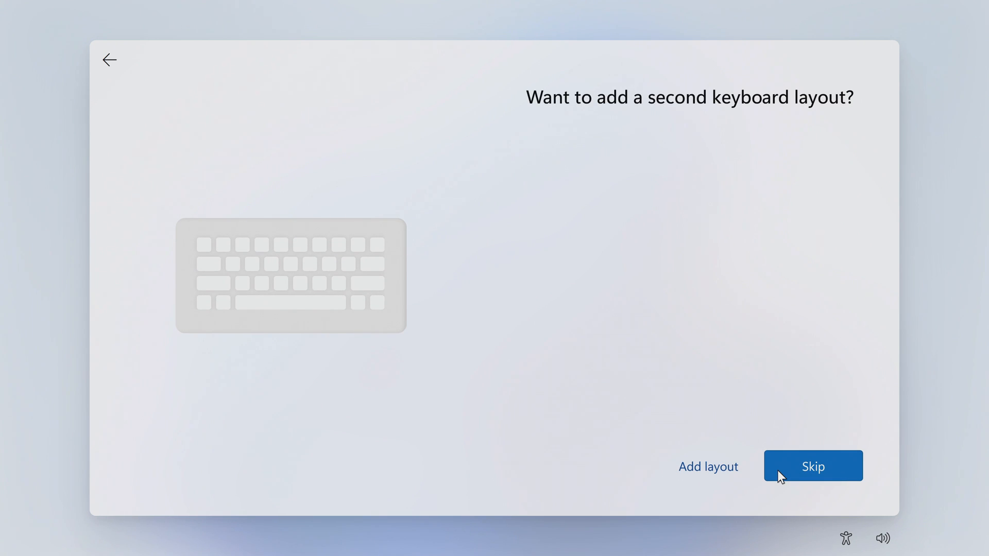
{"action": "left_click", "coordinate": [812, 466]}
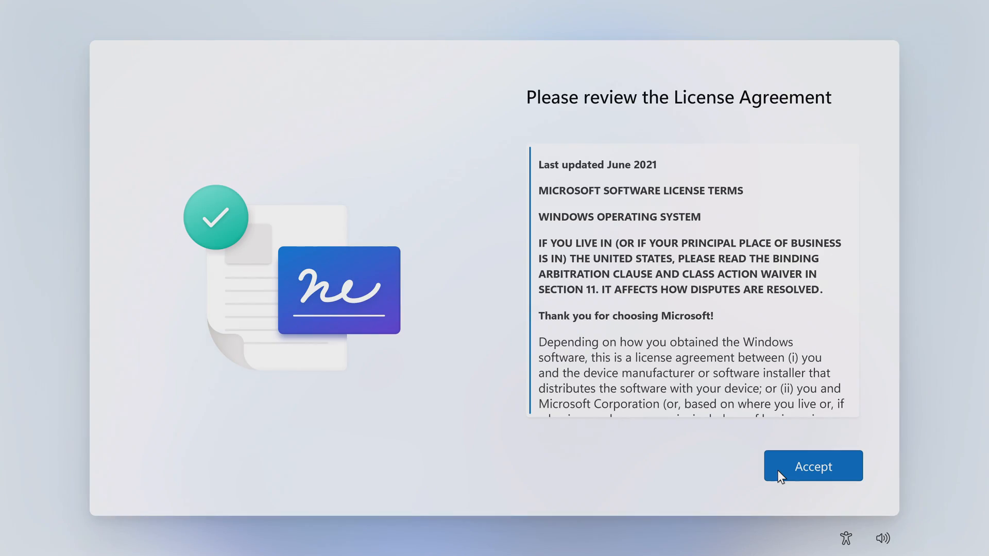
{"action": "left_click", "coordinate": [812, 466]}
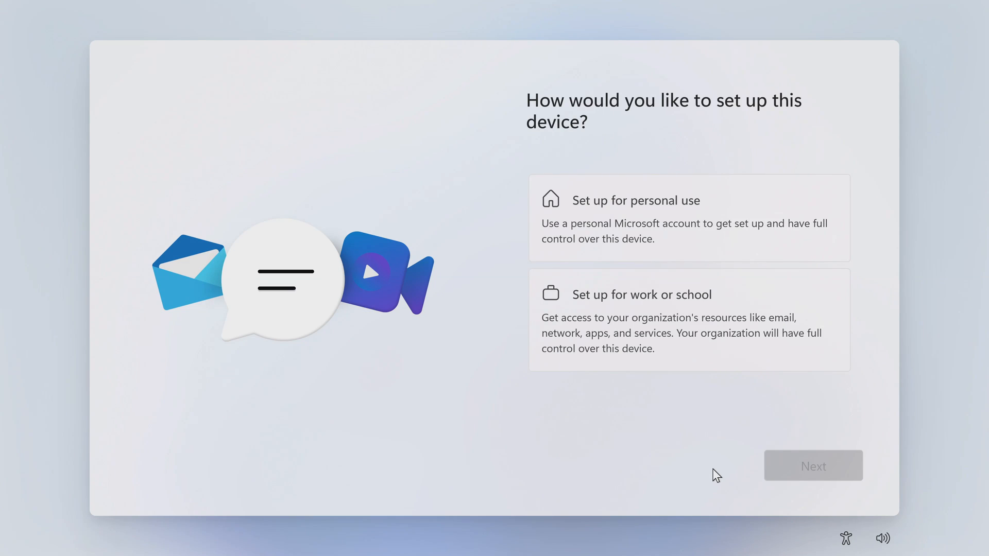
Step: Open a Command Prompt with Shift+F10 and run oobe\bypassnro
{"action": "key", "text": "shift+F10"}
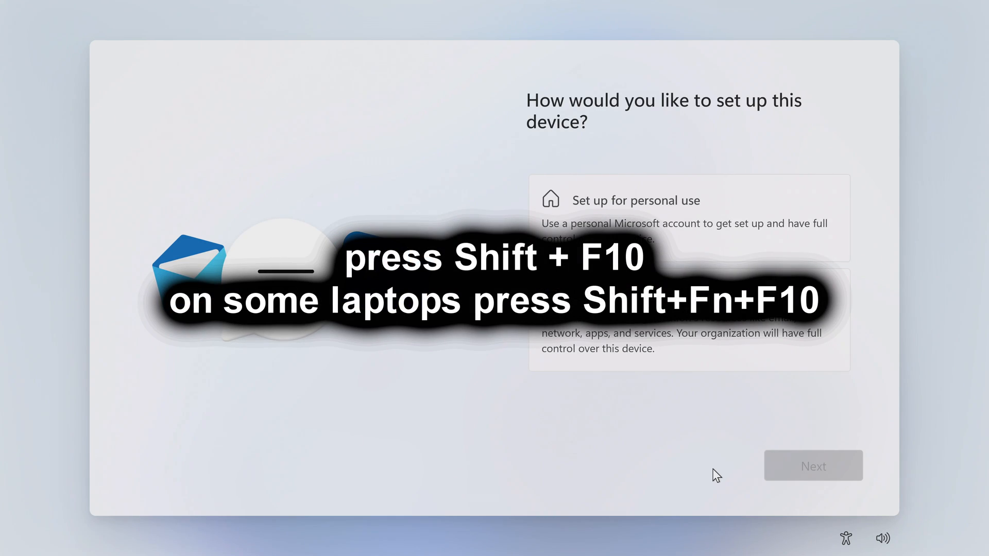
{"action": "left_click", "coordinate": [690, 217]}
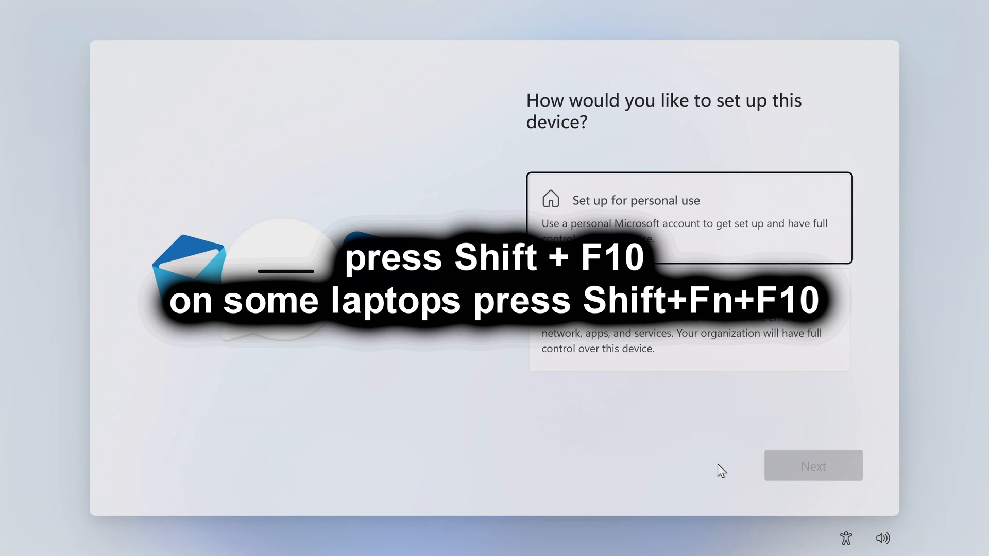
{"action": "key", "text": "Shift+F10"}
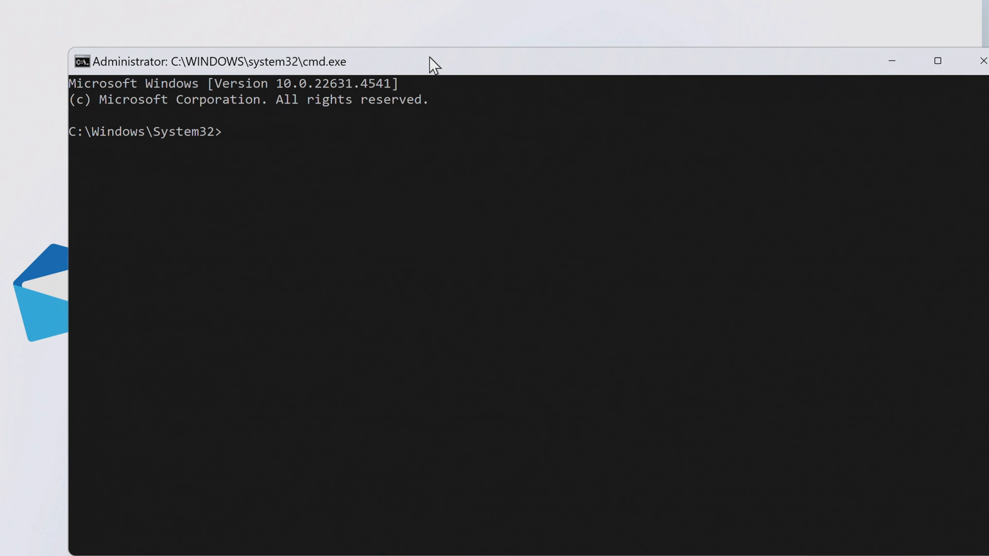
{"action": "type", "text": "oobe\\bypassnro"}
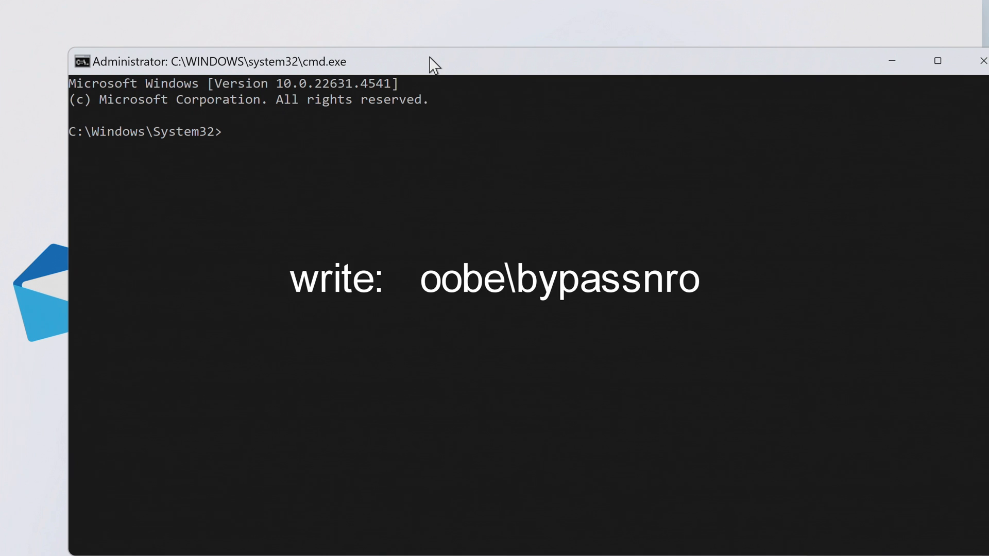
{"action": "type", "text": "oobe"}
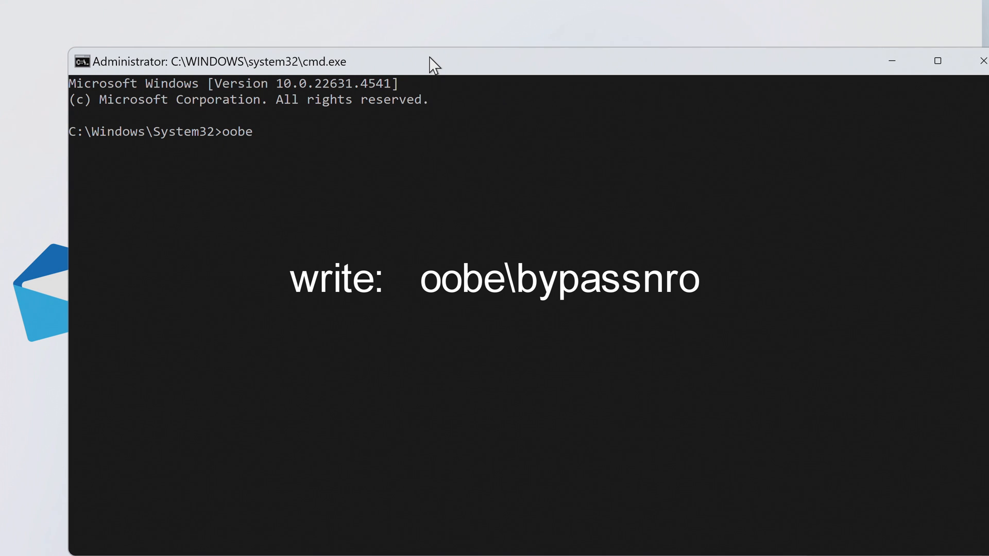
{"action": "type", "text": "\\b"}
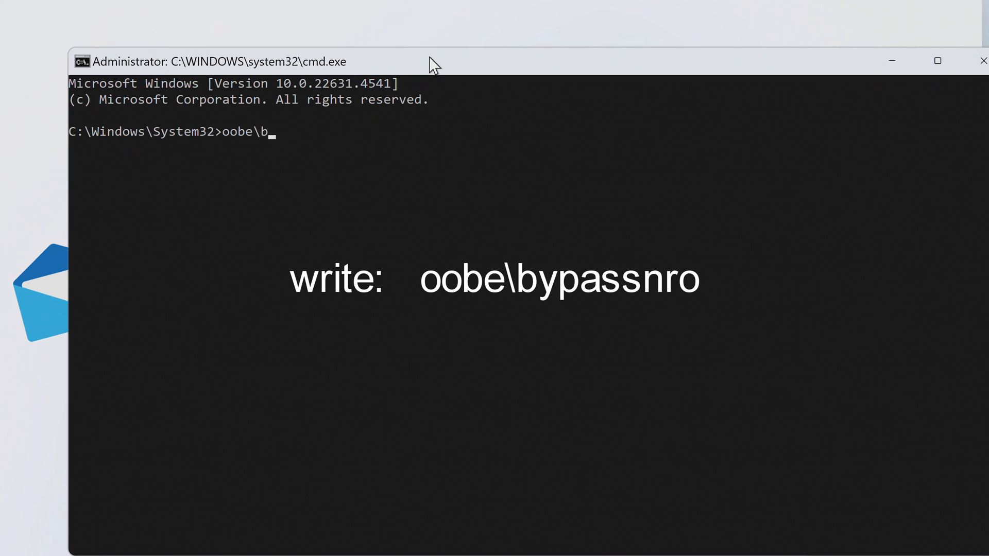
{"action": "type", "text": "ypas"}
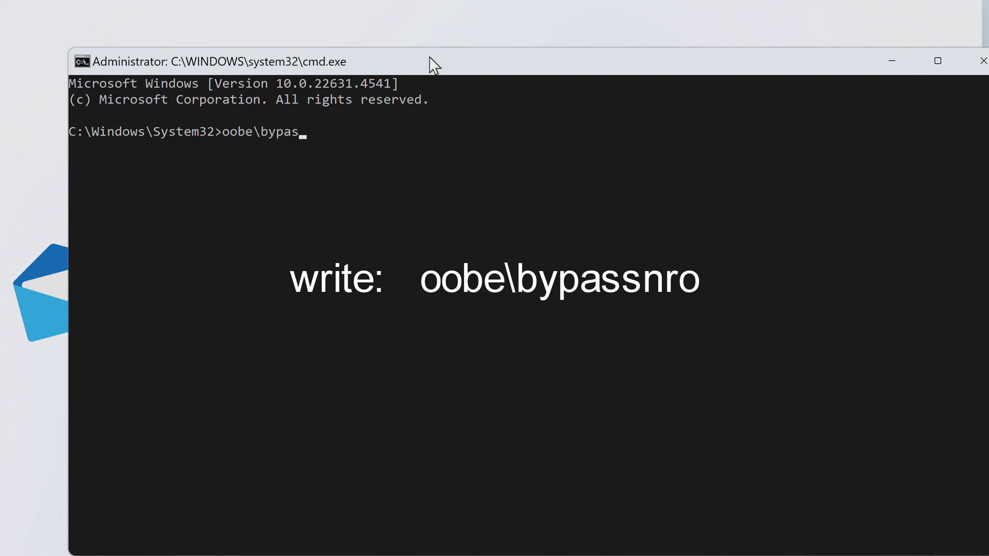
{"action": "type", "text": "snro"}
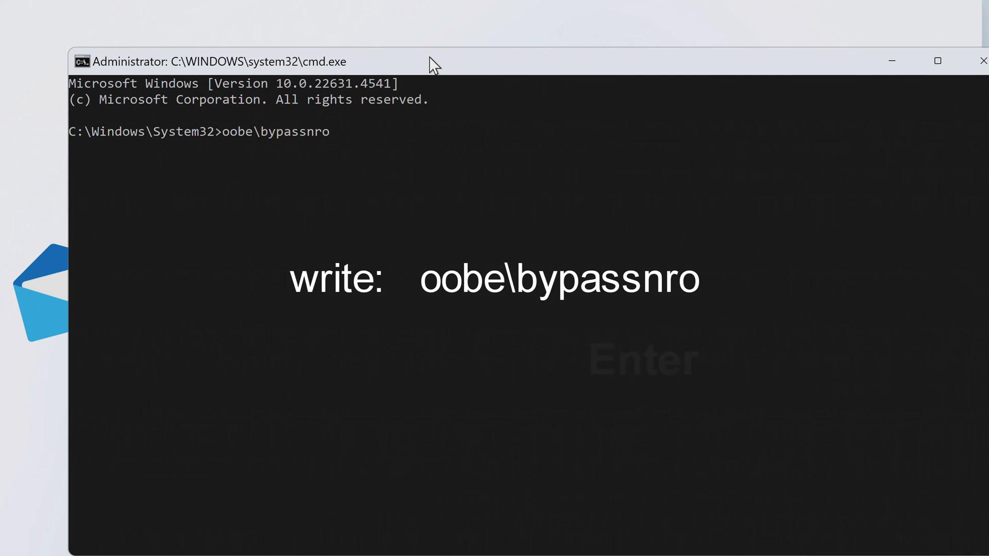
{"action": "key", "text": "Enter"}
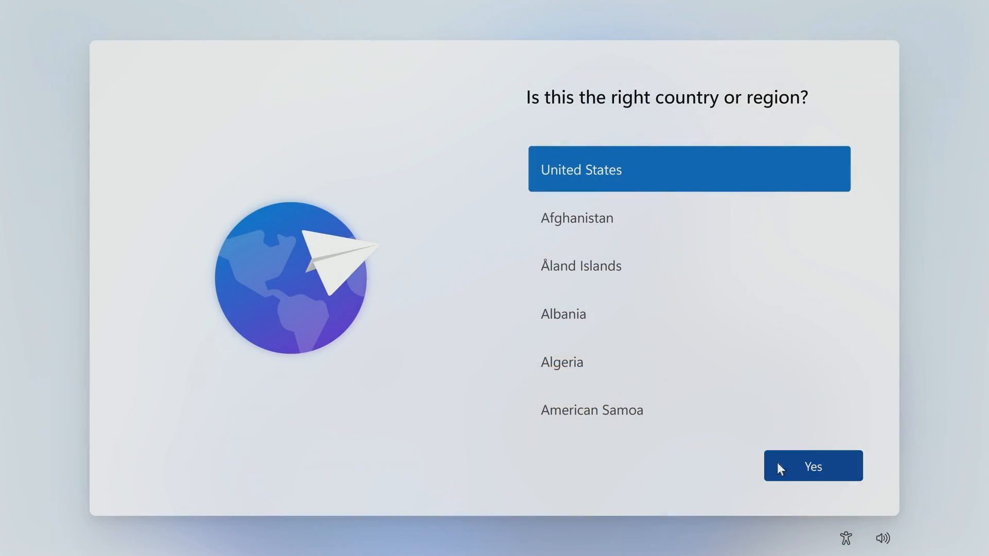
Step: Confirm region and keyboard, skip a second layout, and continue offline with limited setup
{"action": "left_click", "coordinate": [812, 466]}
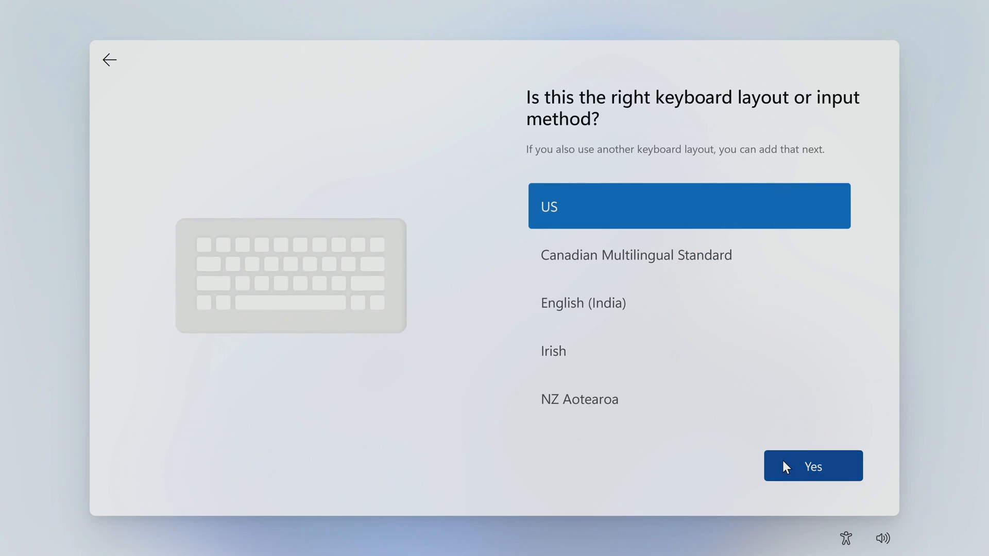
{"action": "left_click", "coordinate": [813, 466]}
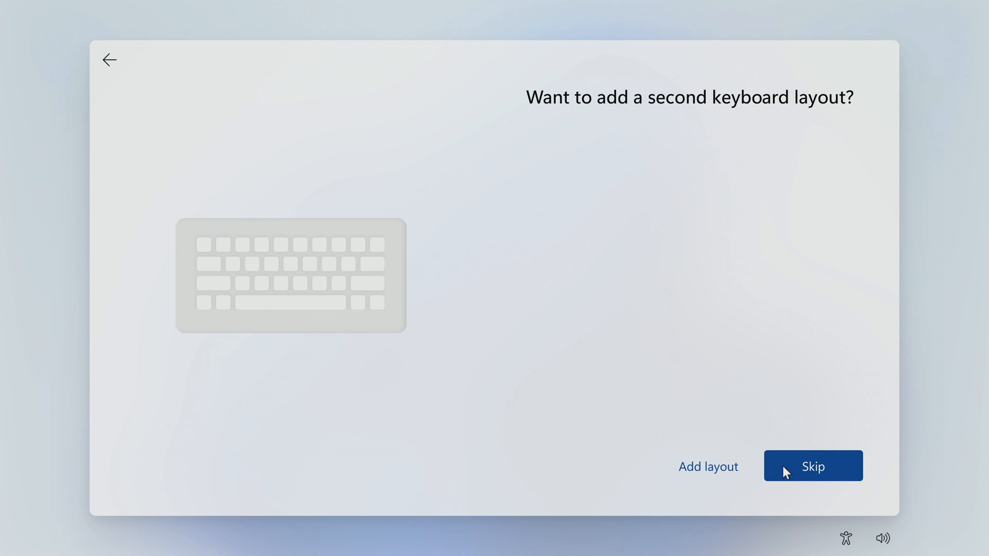
{"action": "left_click", "coordinate": [813, 466]}
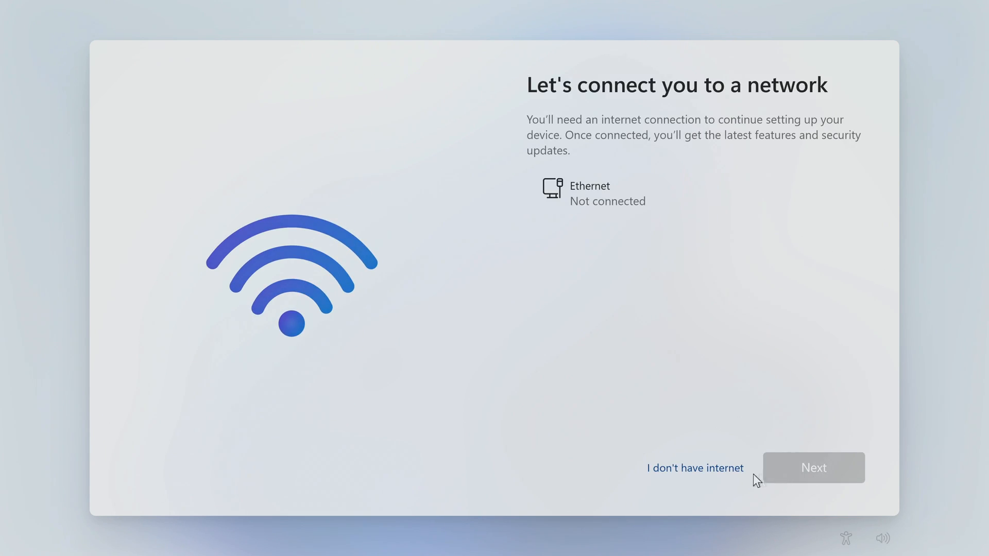
{"action": "left_click", "coordinate": [694, 469]}
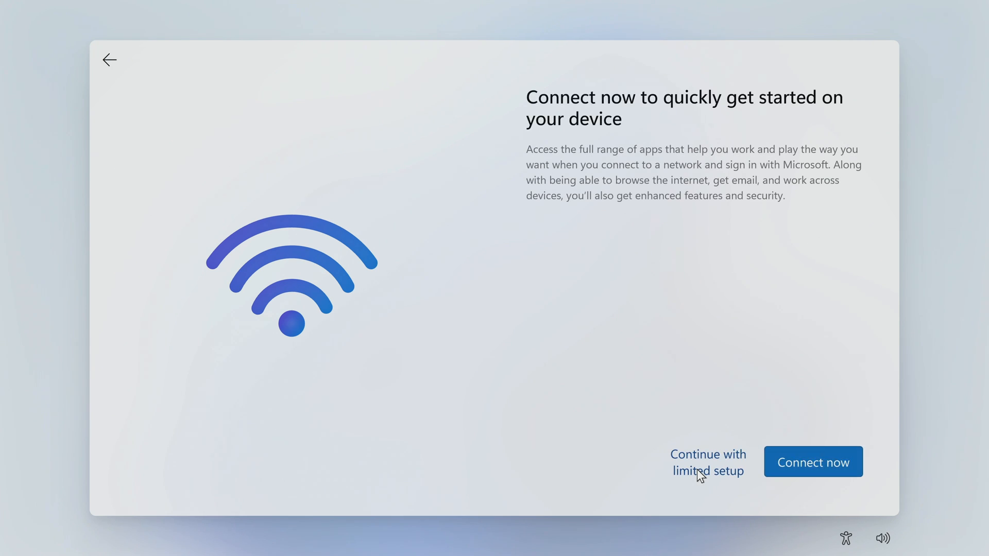
{"action": "left_click", "coordinate": [707, 462]}
{"action": "type", "text": "M"}
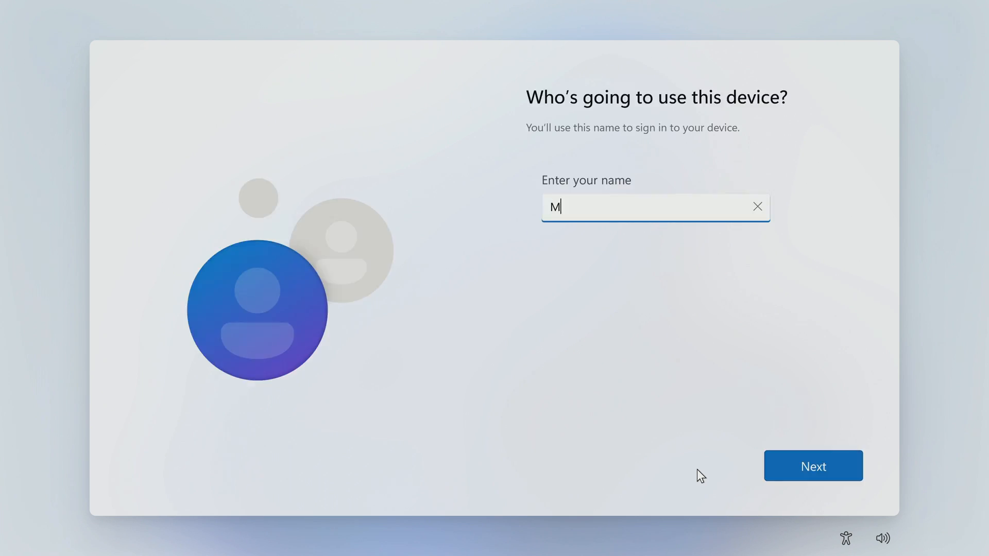
Step: Name the local account 'alik' and continue with no password
{"action": "type", "text": "alik"}
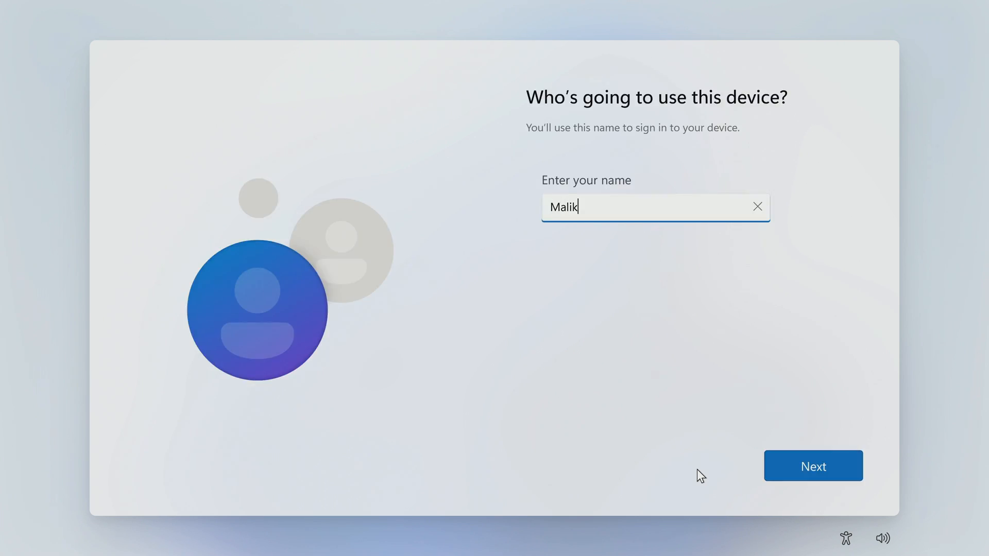
{"action": "mouse_move", "coordinate": [729, 482]}
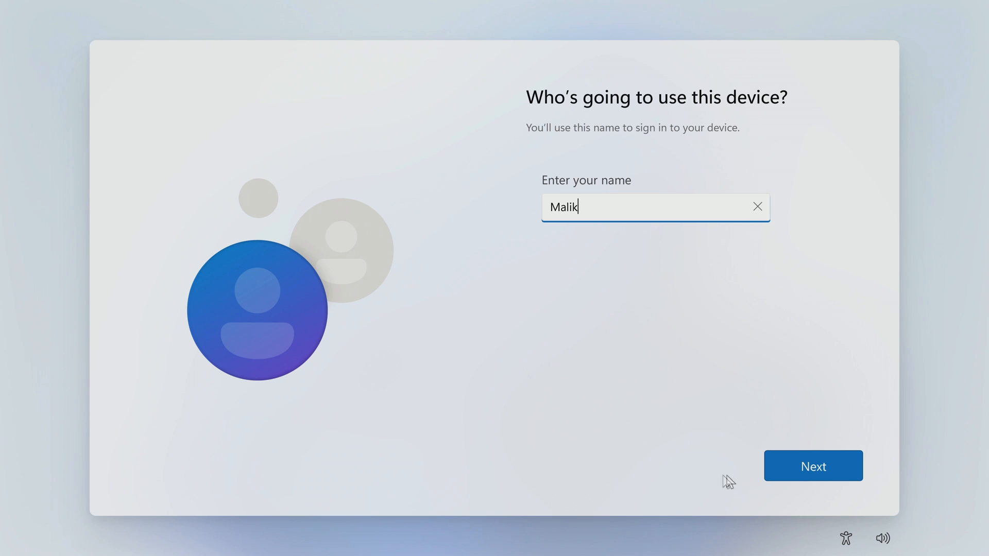
{"action": "left_click", "coordinate": [812, 466]}
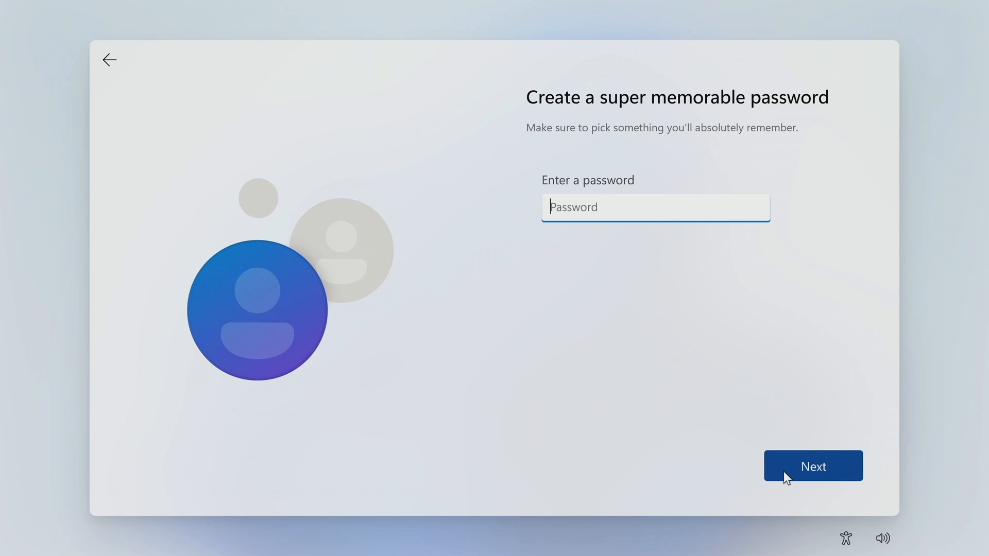
{"action": "left_click", "coordinate": [812, 466]}
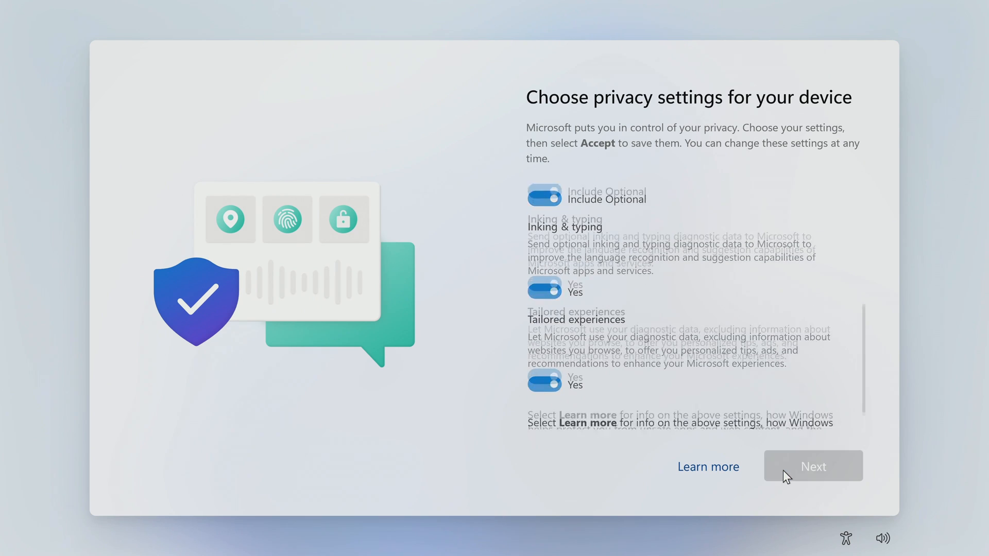
Step: Accept the default privacy settings and let setup finish to the desktop
{"action": "left_click", "coordinate": [813, 467]}
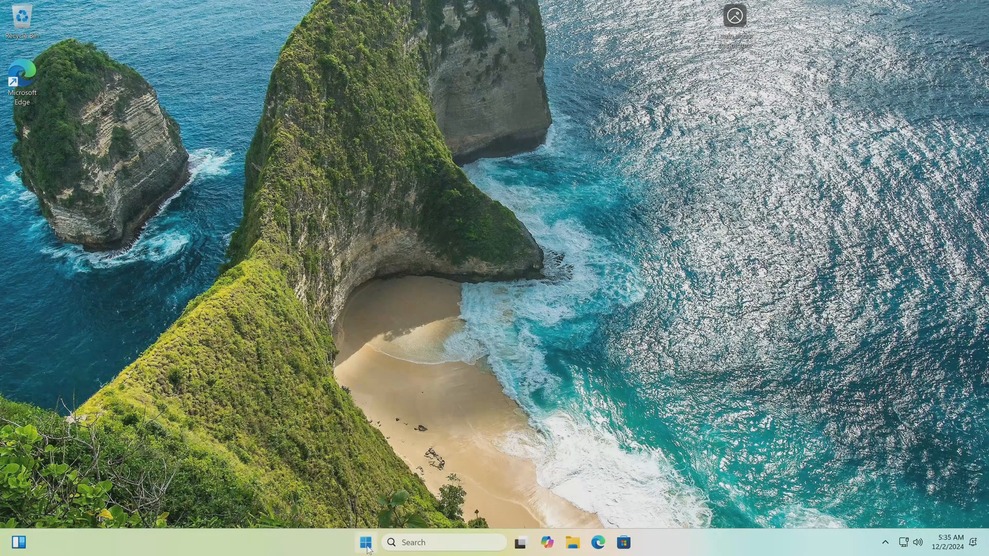
{"action": "left_click", "coordinate": [364, 543]}
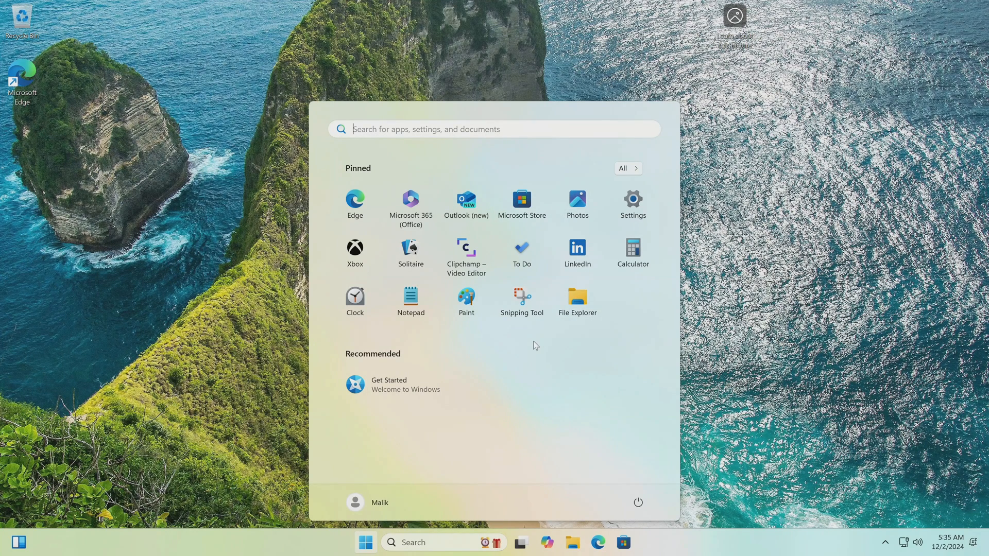
{"action": "mouse_move", "coordinate": [632, 205]}
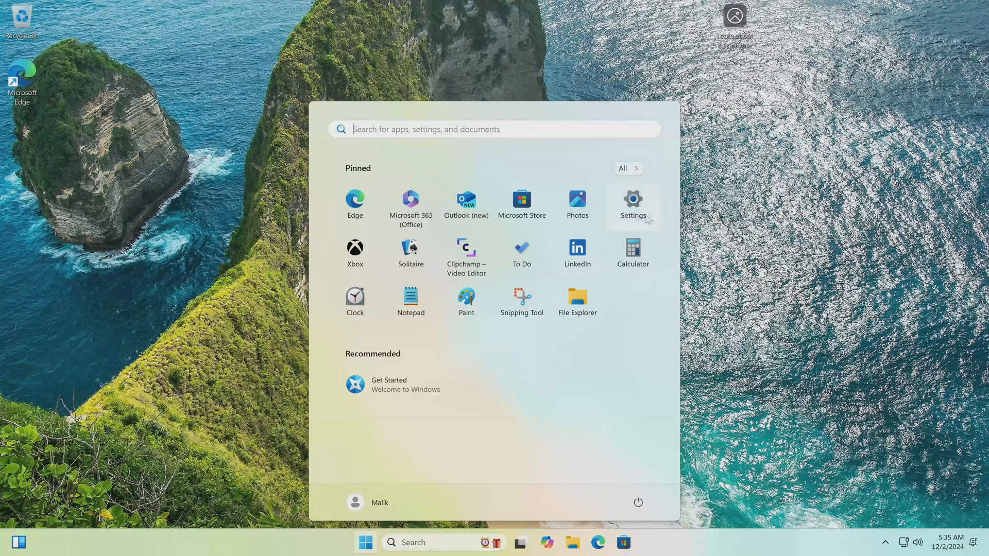
{"action": "left_click", "coordinate": [632, 200]}
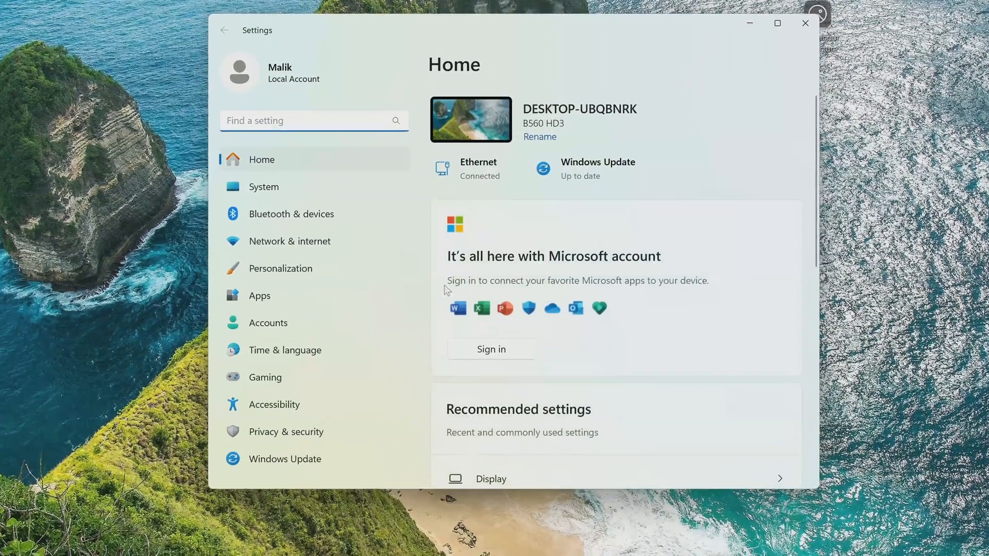
{"action": "left_click", "coordinate": [267, 323]}
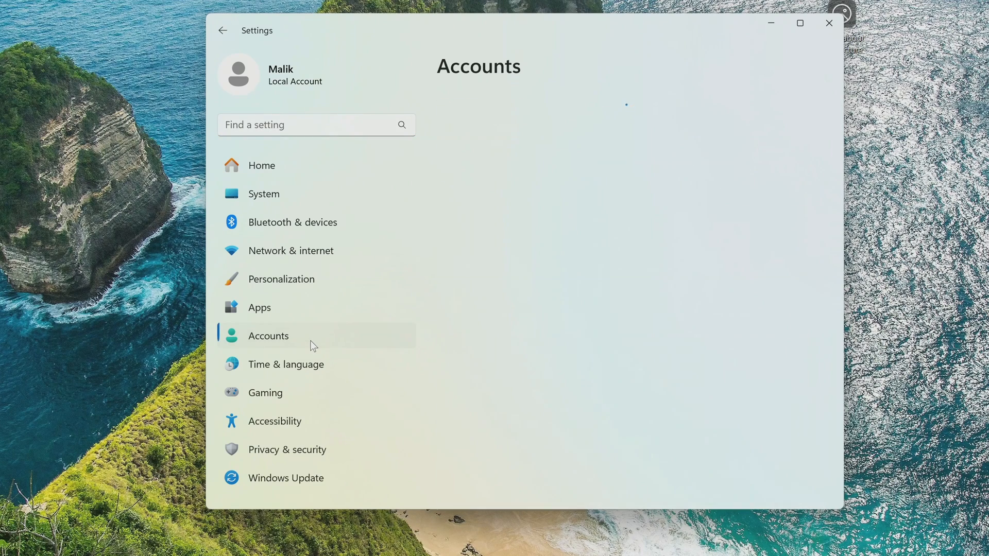
{"action": "left_click", "coordinate": [268, 335]}
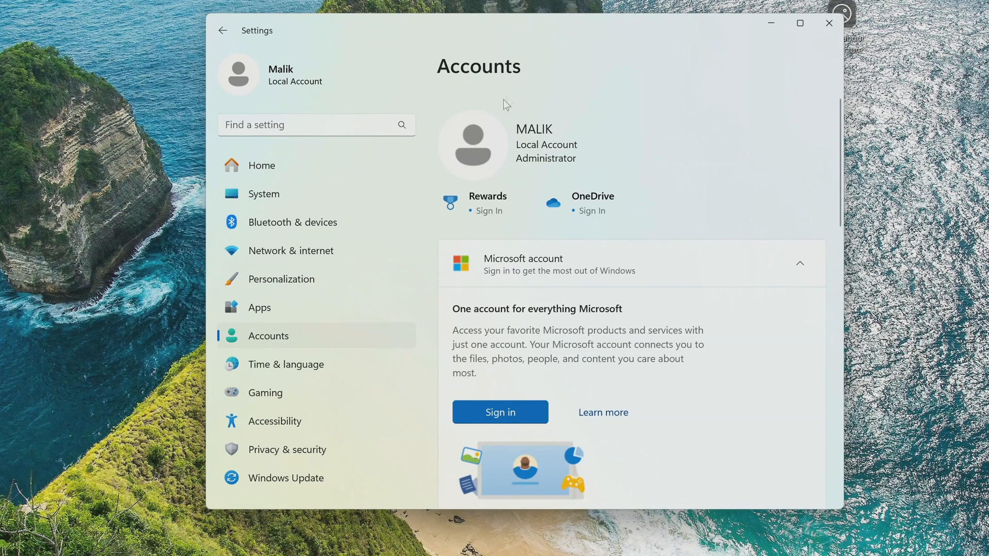
{"action": "mouse_move", "coordinate": [549, 178]}
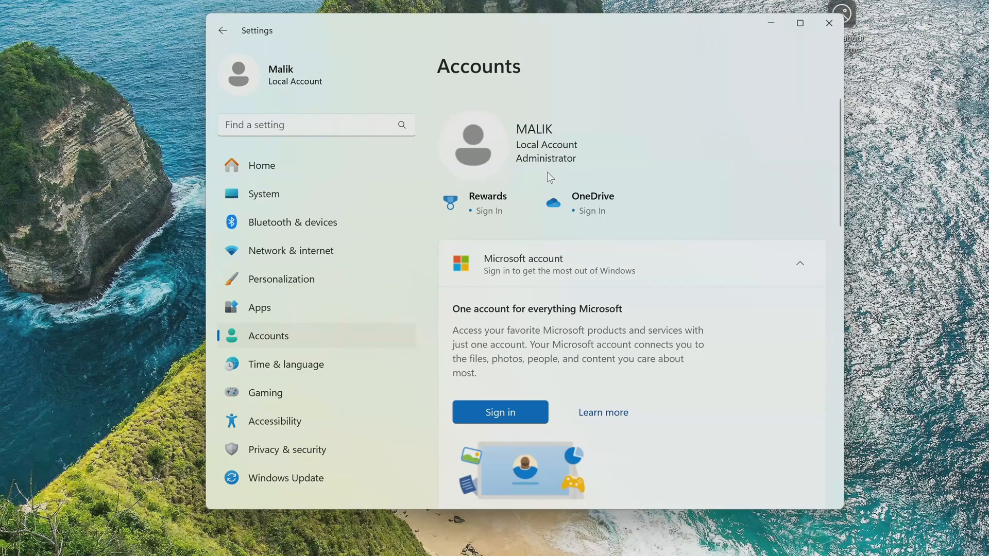
{"action": "left_click", "coordinate": [829, 23]}
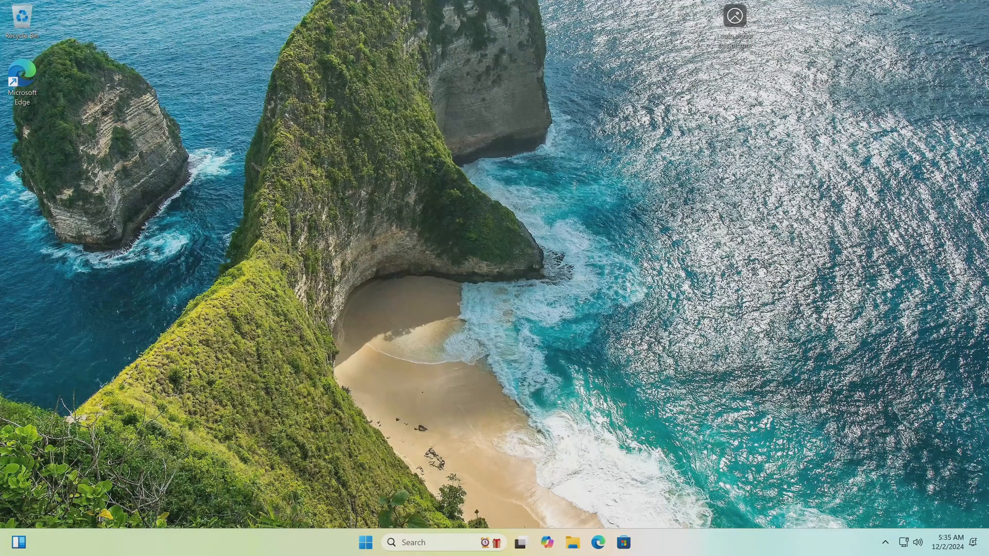
{"action": "left_click", "coordinate": [573, 542]}
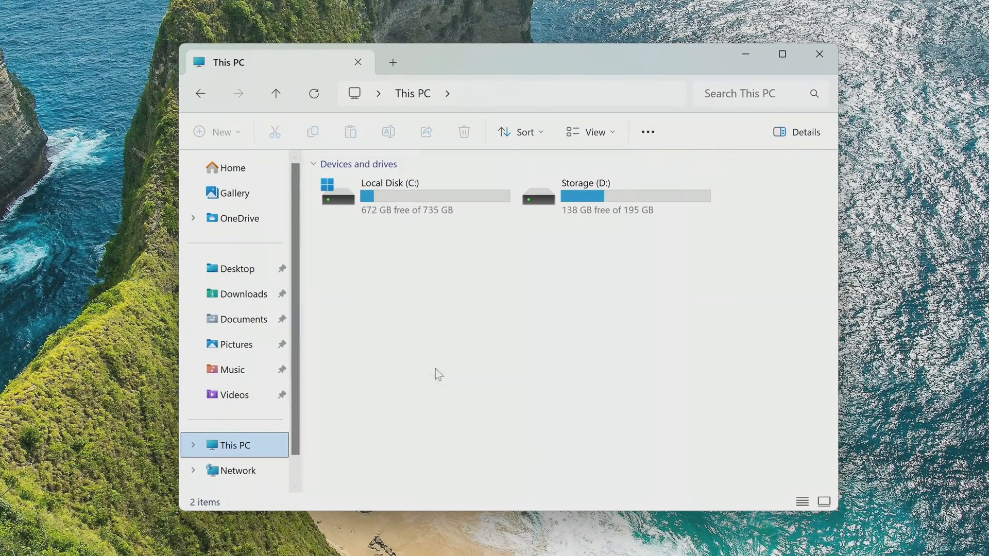
{"action": "double_click", "coordinate": [583, 196]}
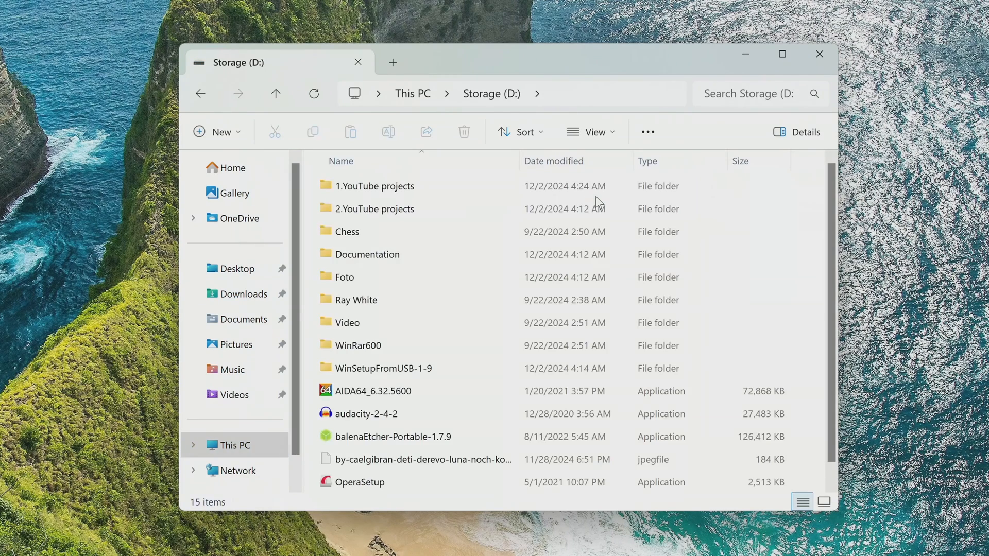
{"action": "mouse_move", "coordinate": [350, 475]}
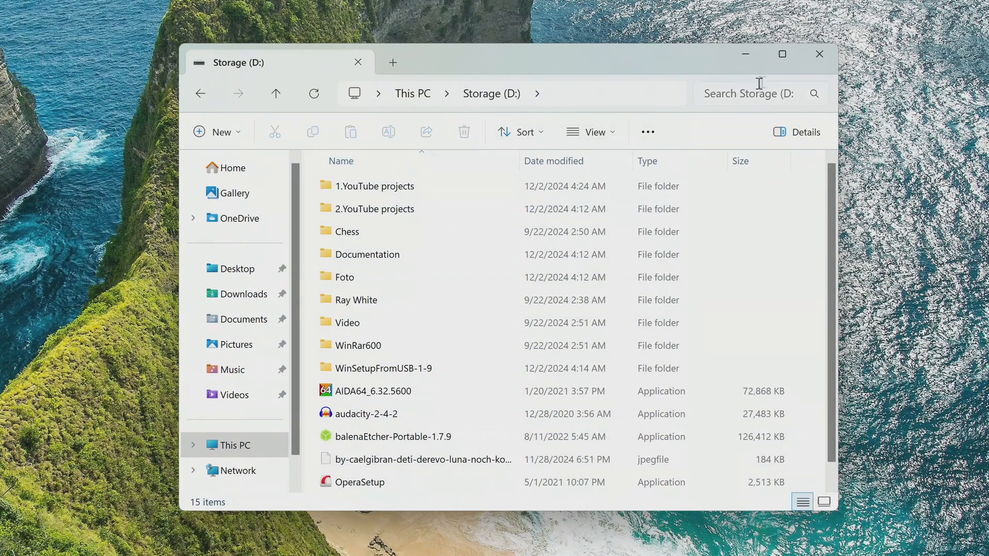
{"action": "mouse_move", "coordinate": [811, 70]}
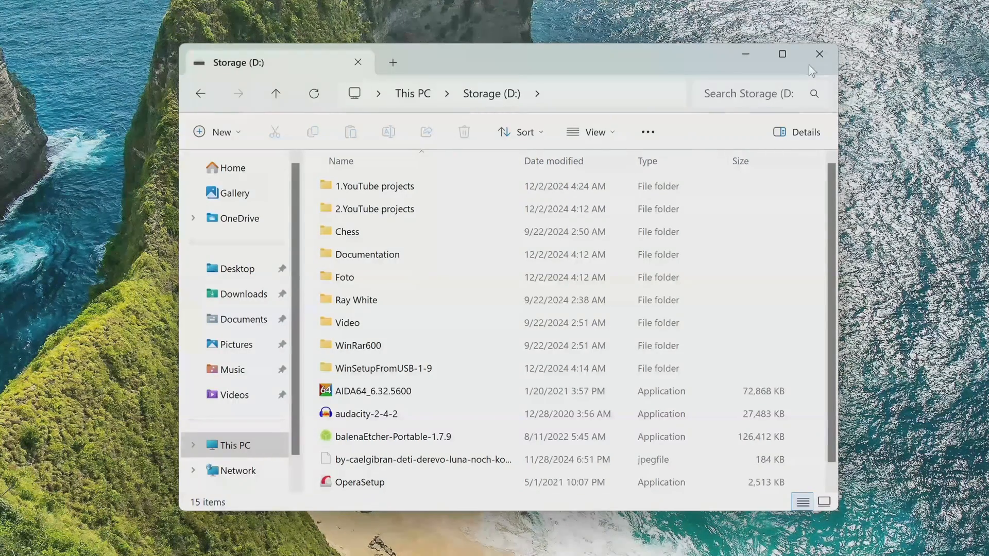
{"action": "left_click", "coordinate": [820, 54]}
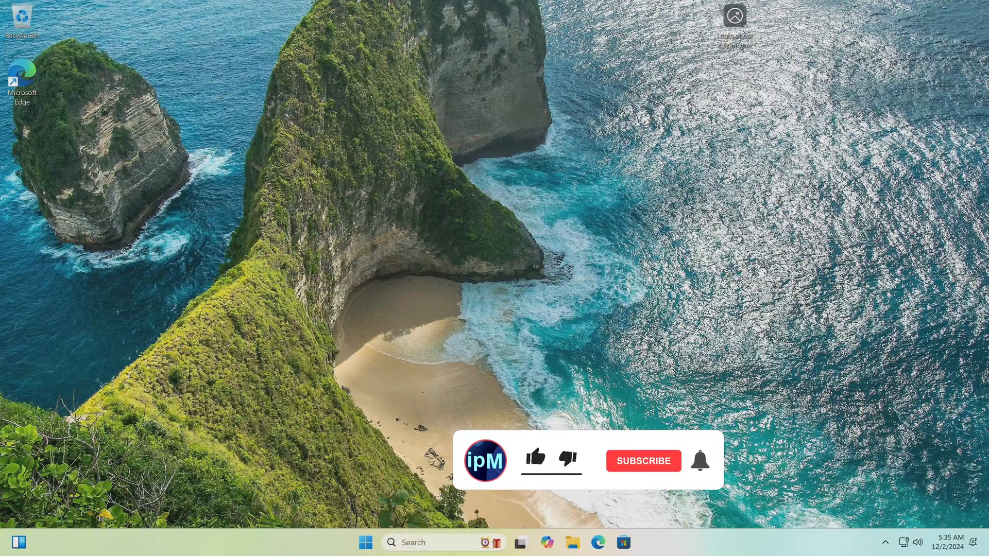
{"action": "left_click", "coordinate": [534, 458]}
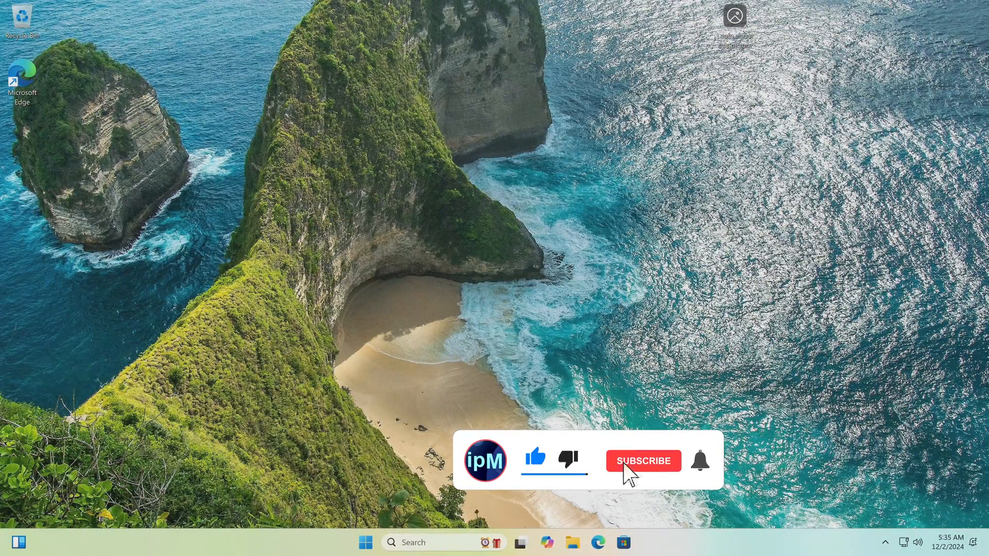